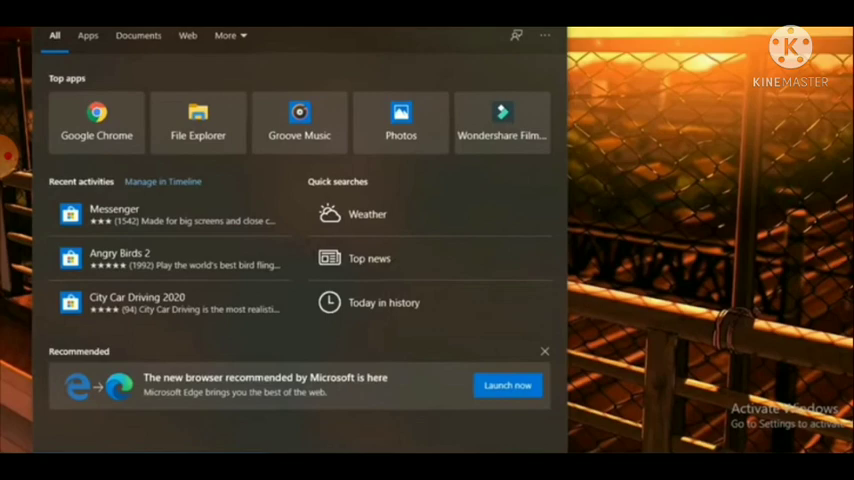
Search 'sy' in Windows Search and launch System Information from the results
type("sy")
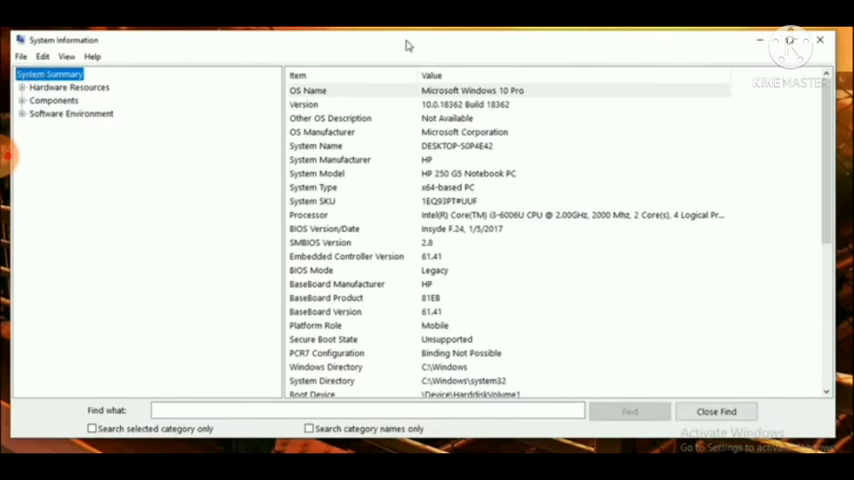
mouse_move(328, 180)
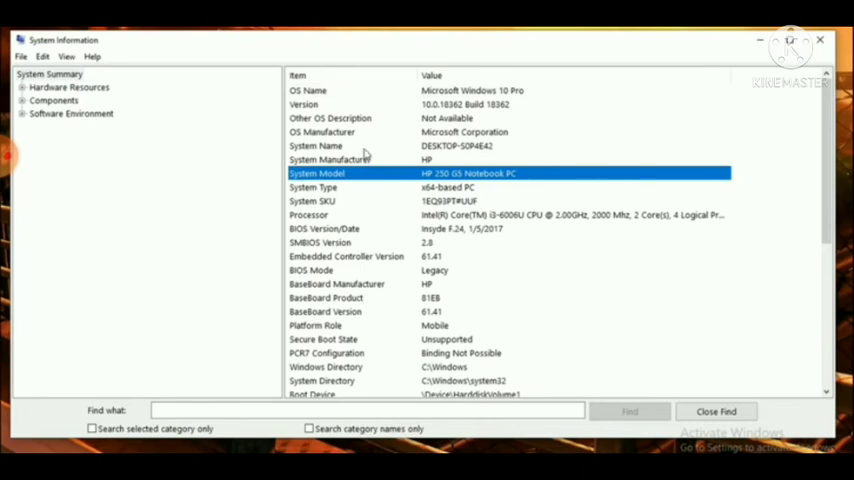
Highlight the System Model row, HP 250 G5 Notebook PC, and its Processor details
left_click(316, 144)
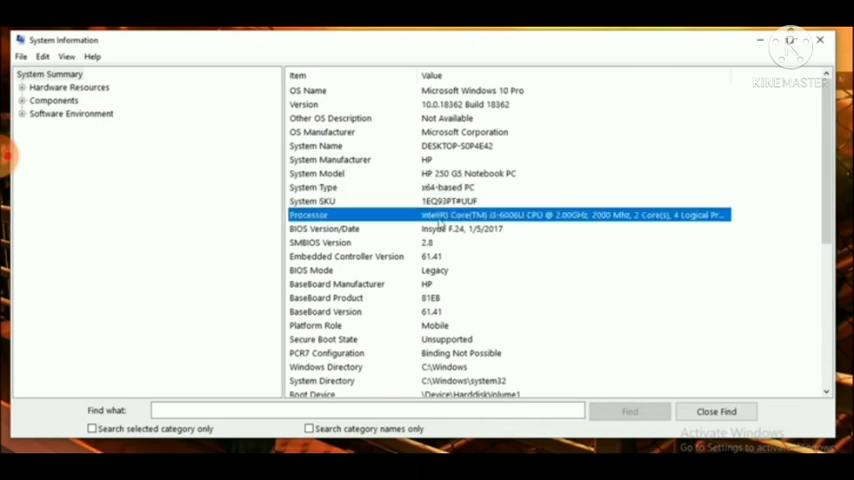
mouse_move(458, 280)
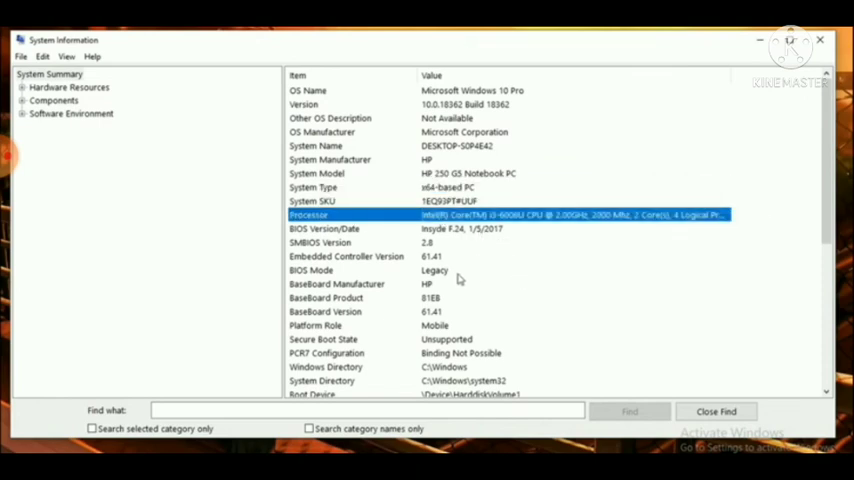